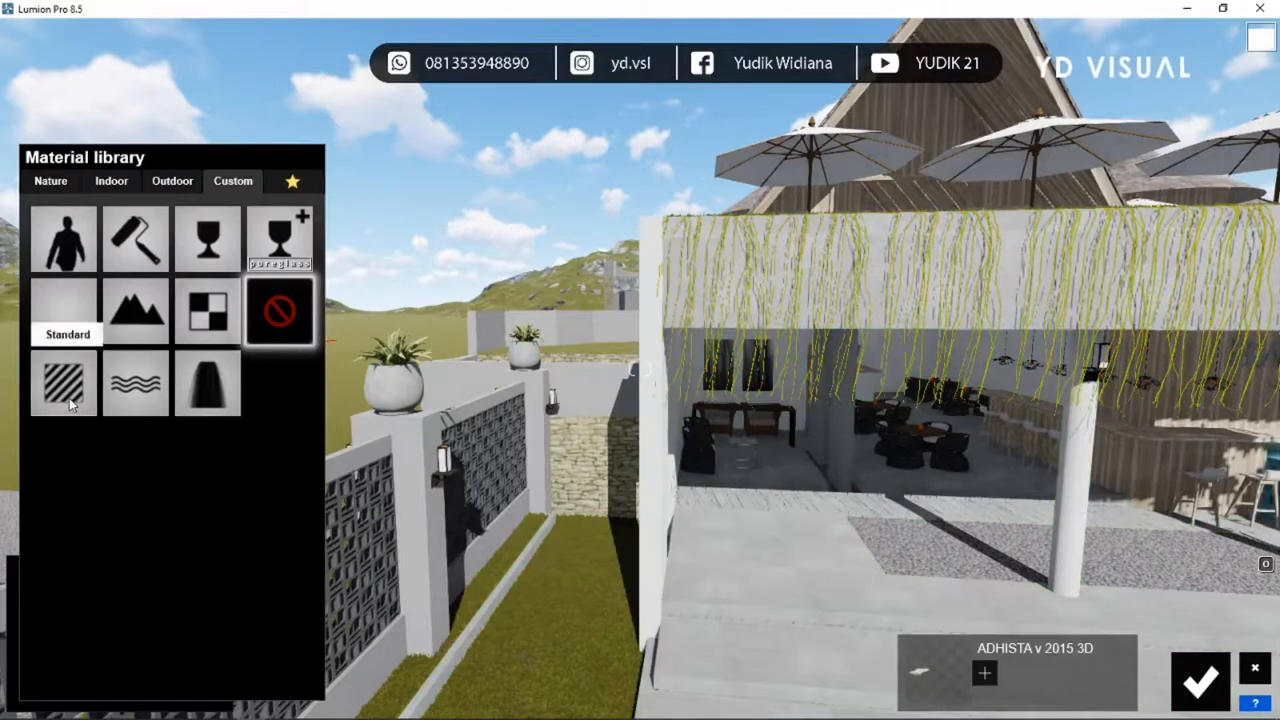
- Assign the striped Custom material to the hanging vines and open its Foliage settings
click(63, 383)
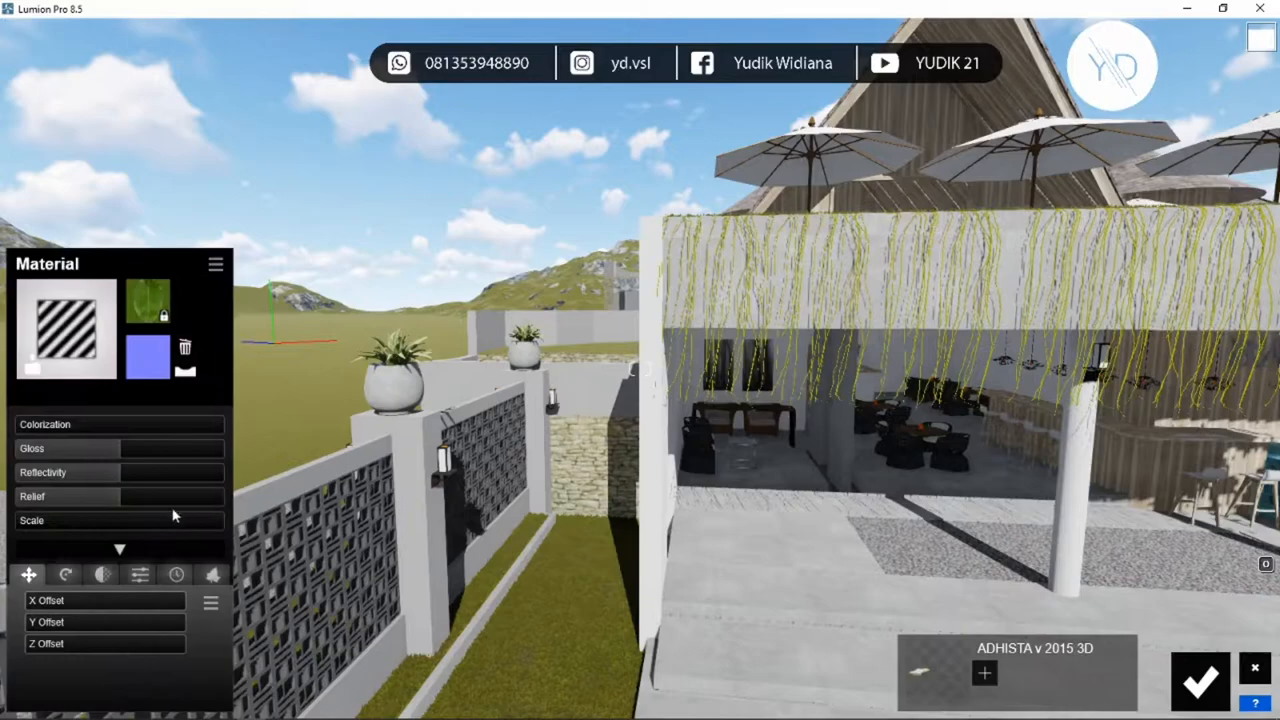
click(212, 574)
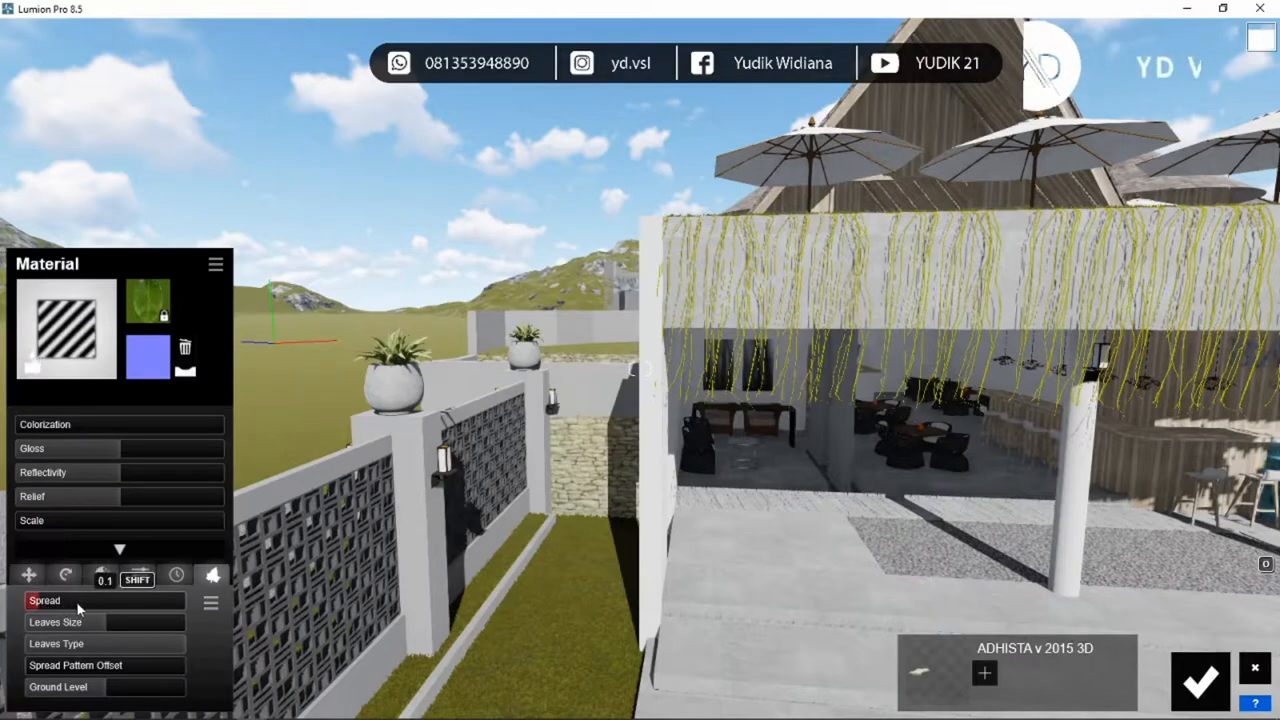
- Raise foliage Spread to about 0.4 and set Spread Pattern Offset to 0.5
drag(75, 600, 98, 600)
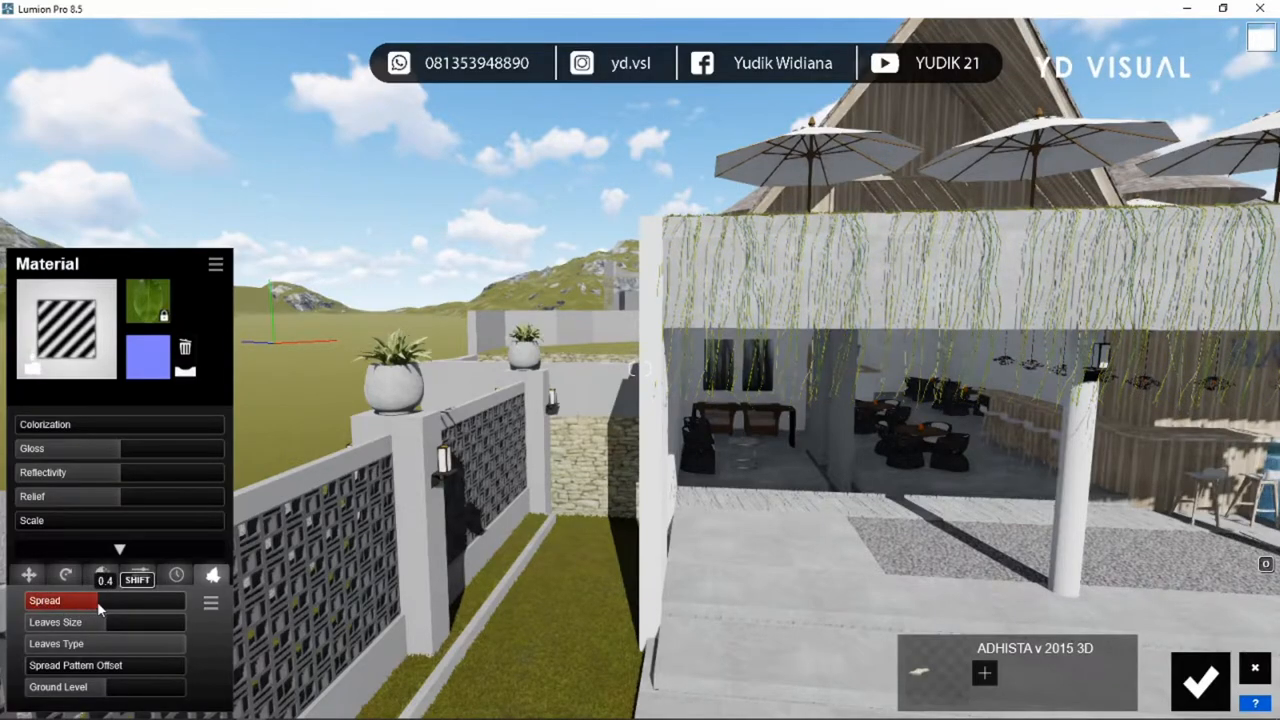
drag(100, 601, 145, 601)
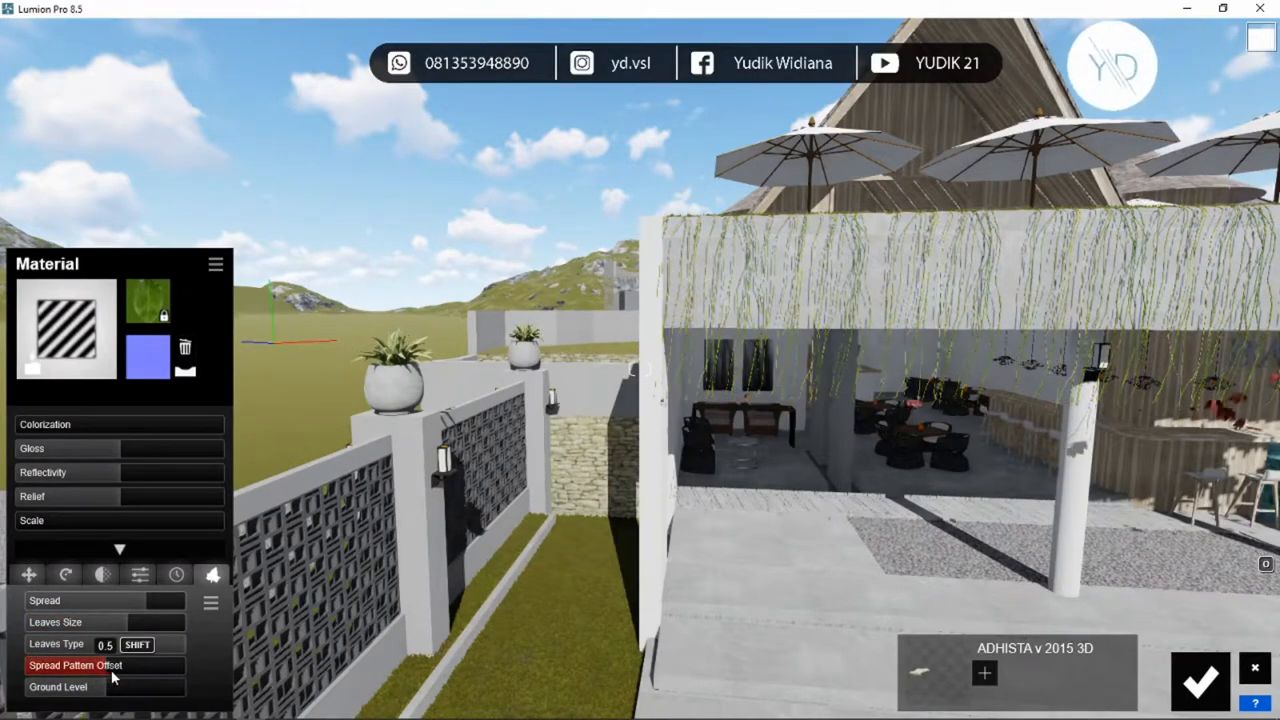
drag(113, 644, 180, 644)
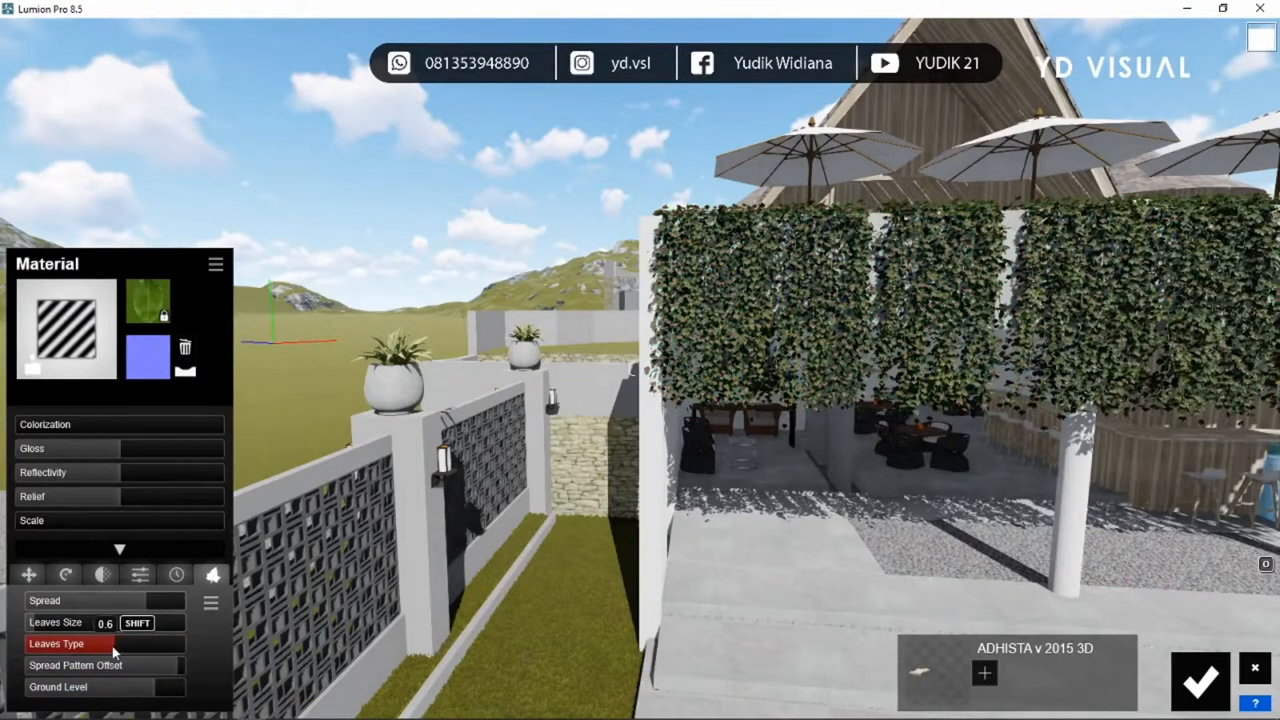
- Set the foliage Leaves Type slider to about 0.6 for denser vines
drag(130, 623, 105, 623)
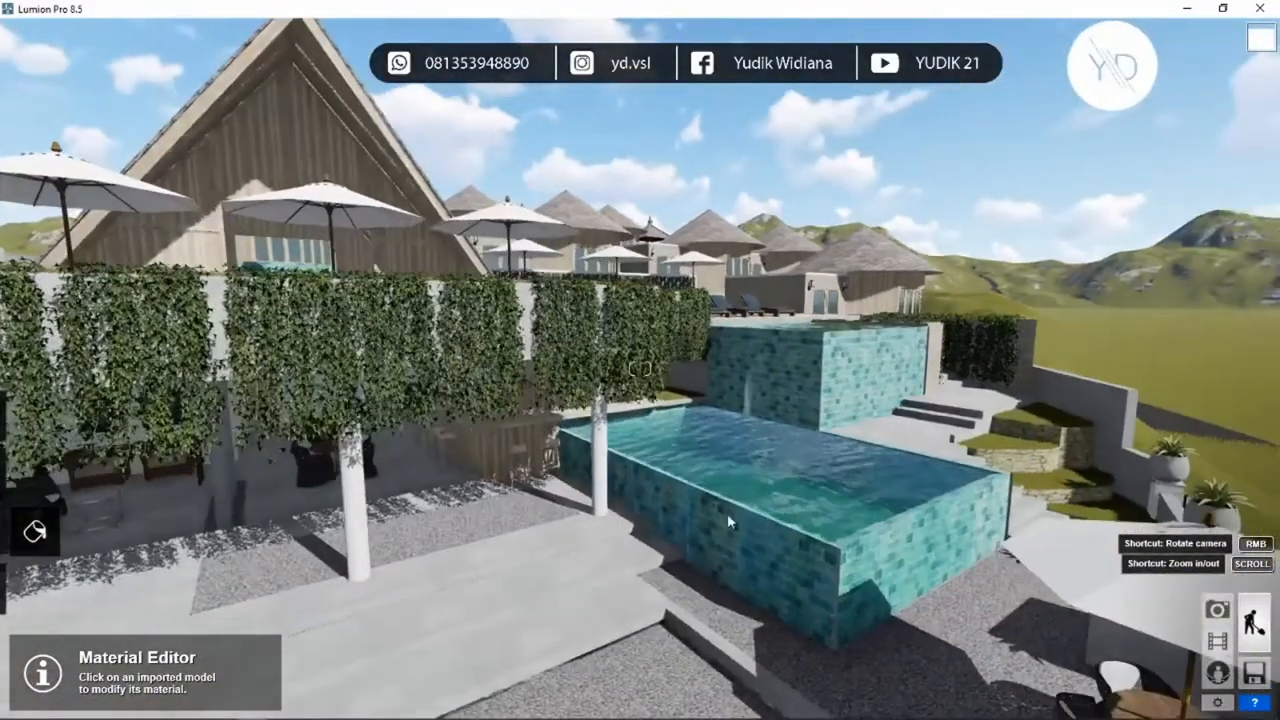
- Select the swimming pool's Water Deep material for editing
click(730, 520)
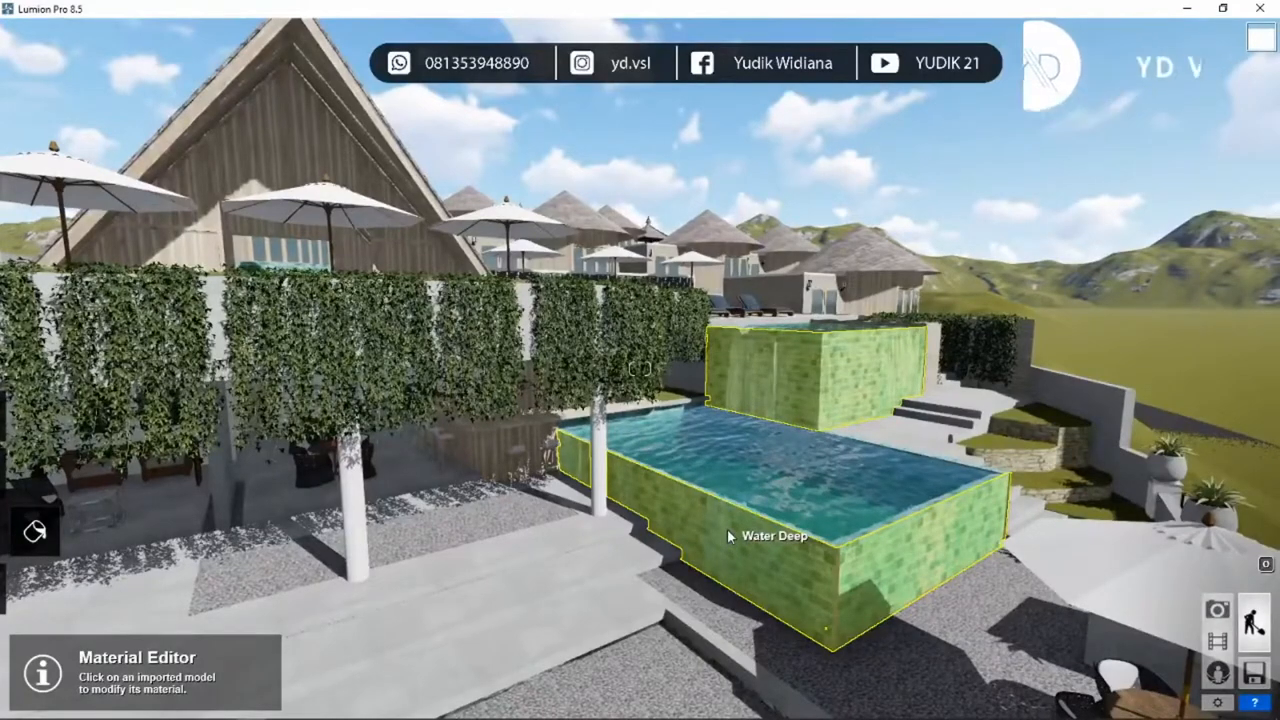